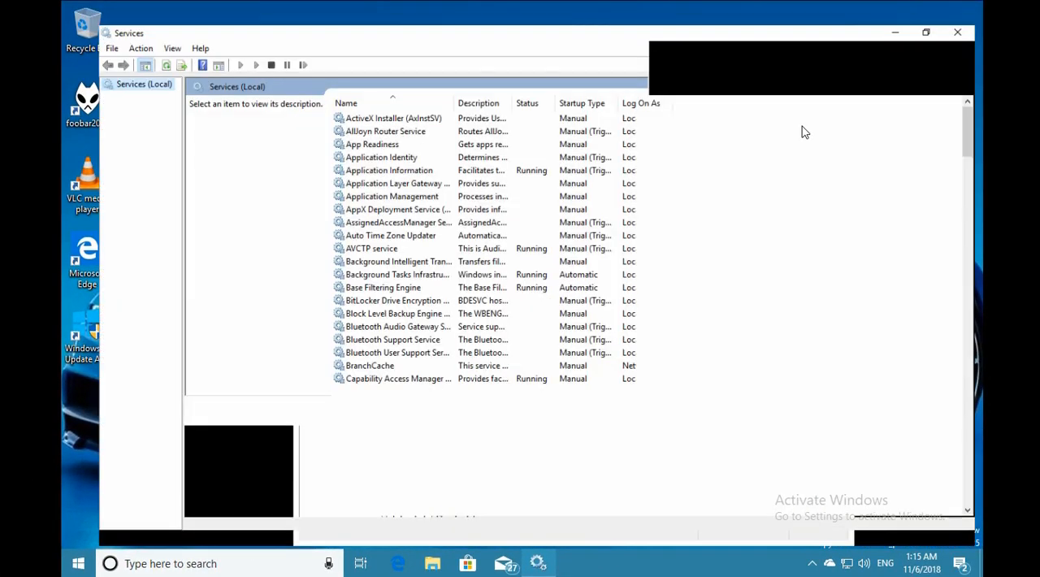
# Step: Maximize the Services window and scroll the list down to the Windows Update entry
pyautogui.click(926, 33)
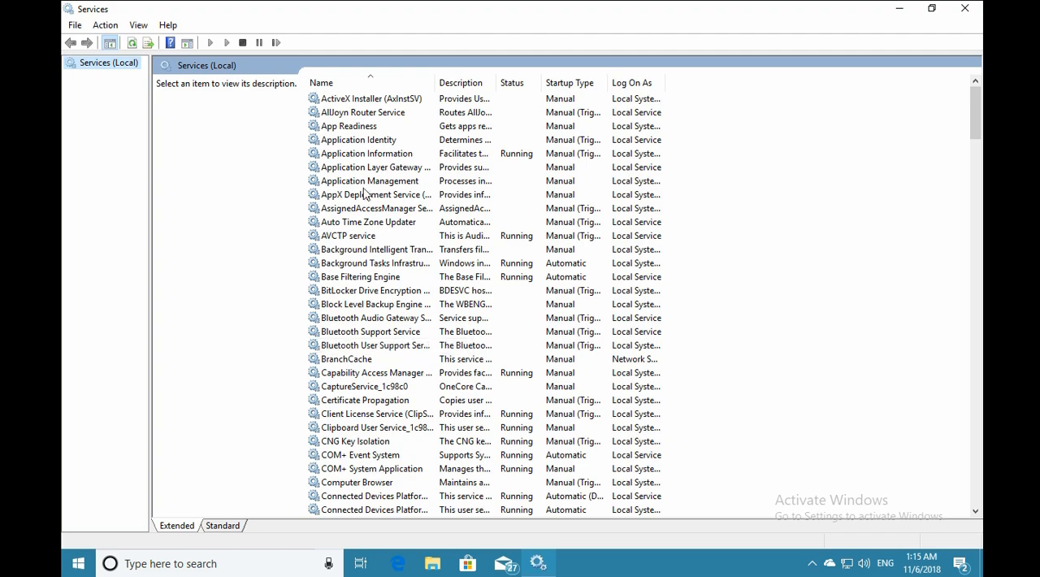
pyautogui.click(344, 98)
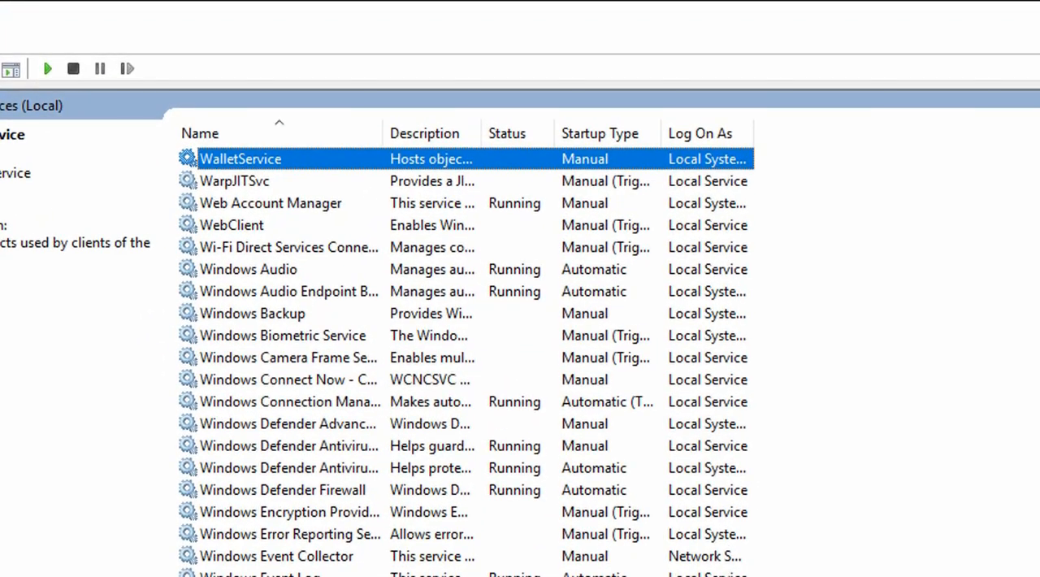
pyautogui.scroll(-3)
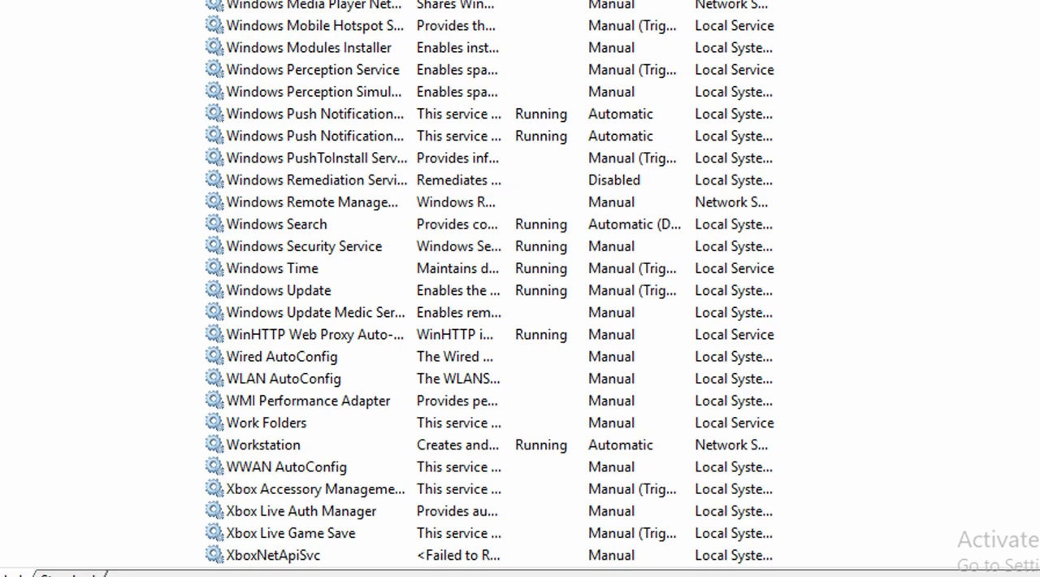
pyautogui.click(279, 289)
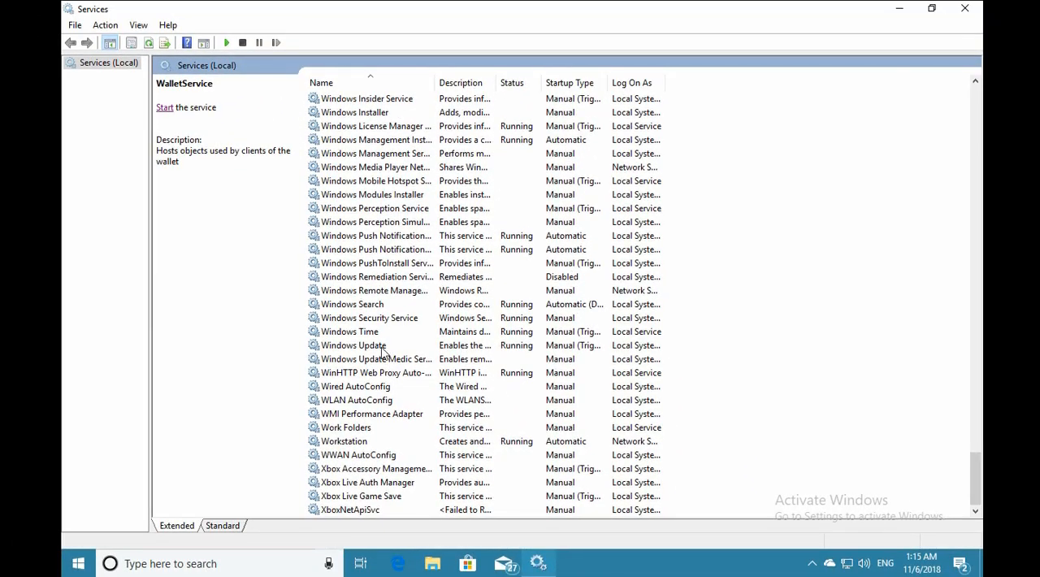
# Step: Stop and start Windows Update from its context menu, then restart it so it shows Running
pyautogui.rightClick(377, 345)
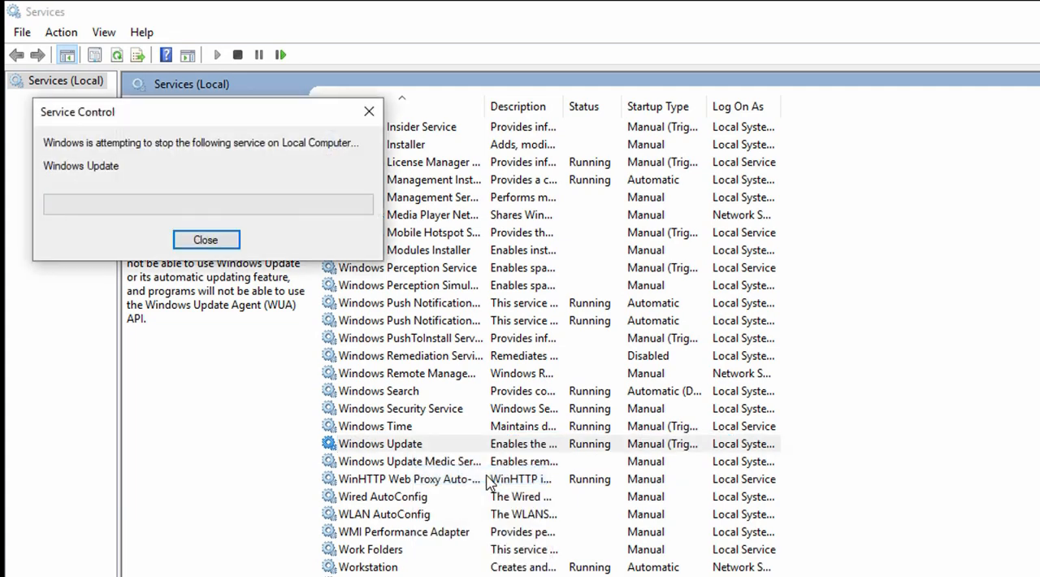
pyautogui.click(205, 239)
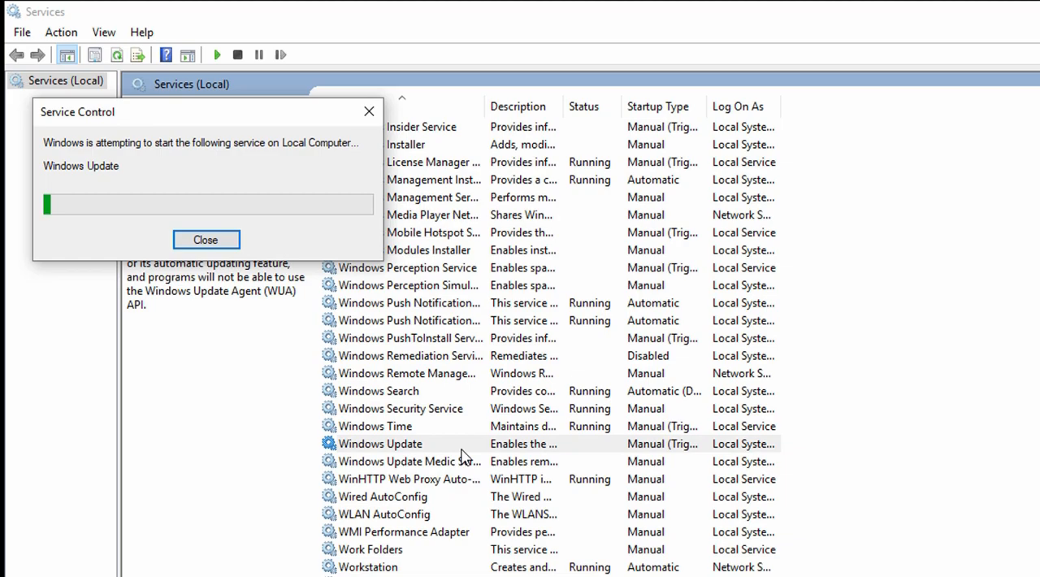
pyautogui.click(204, 239)
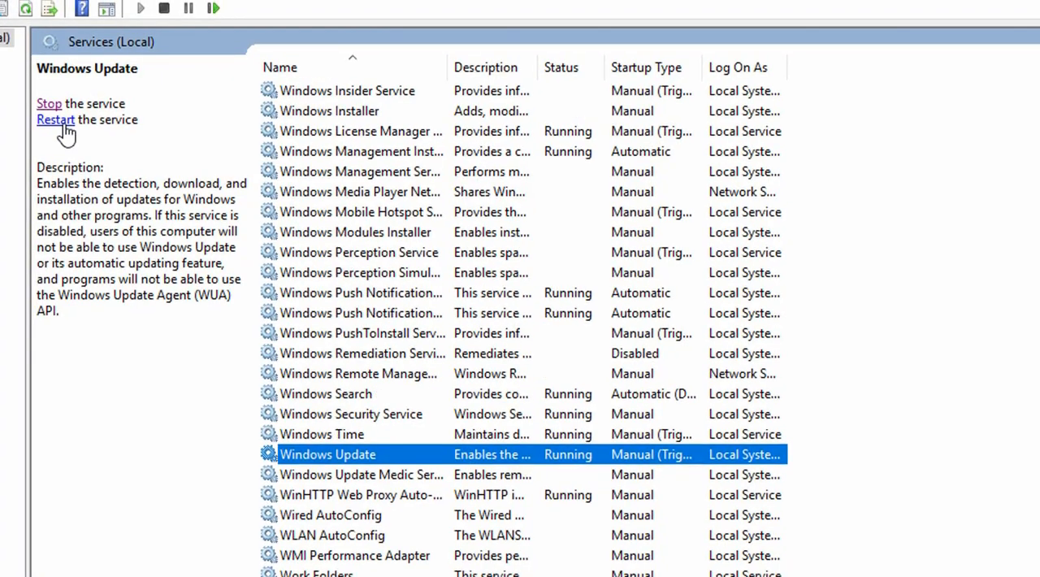
pyautogui.click(55, 120)
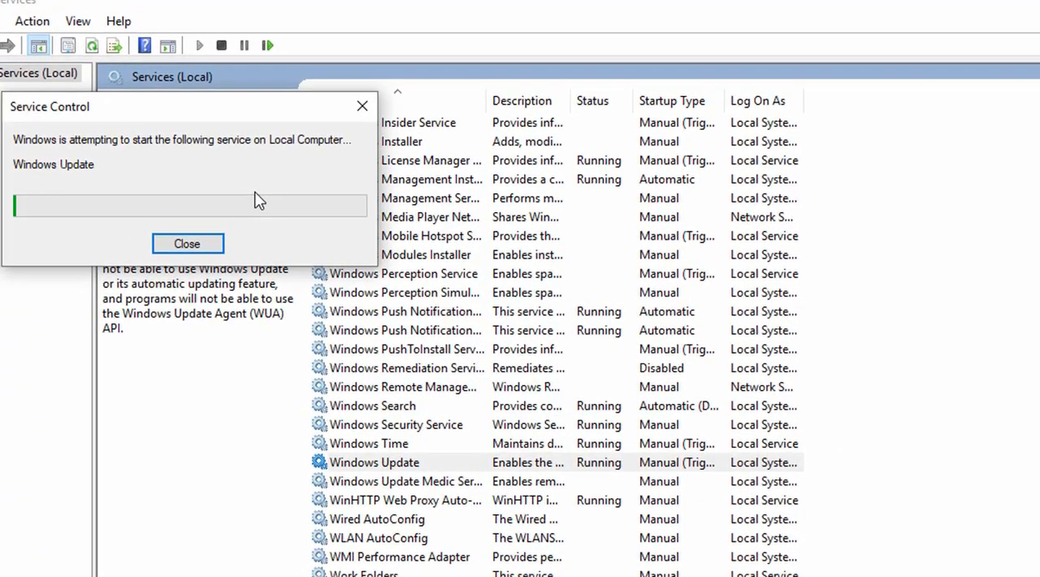
pyautogui.click(187, 243)
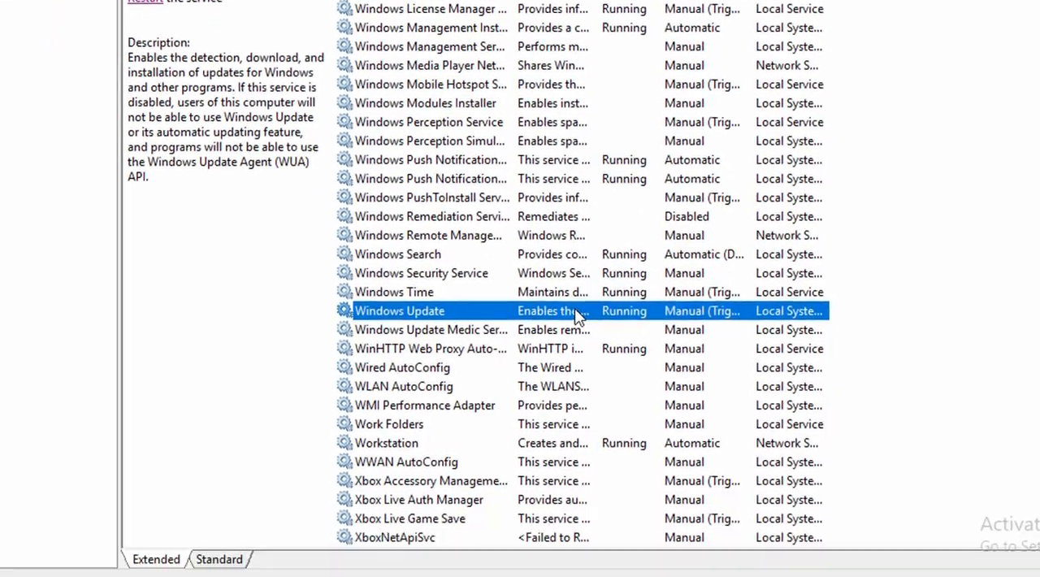
# Step: Launch cmd from the Run box and enter net stop wuauserv in the non-admin window
pyautogui.press('Win+r')
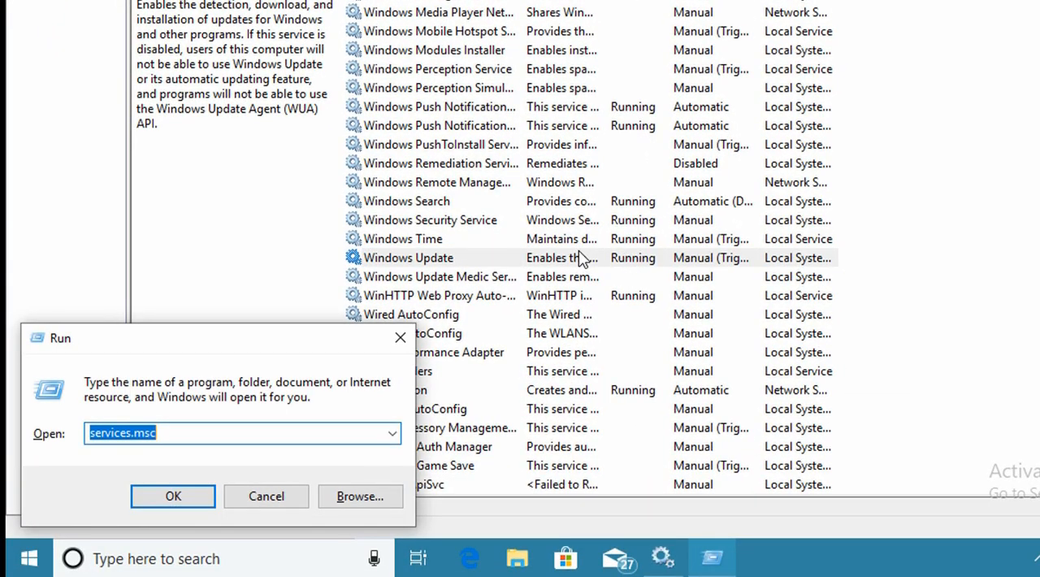
pyautogui.click(172, 496)
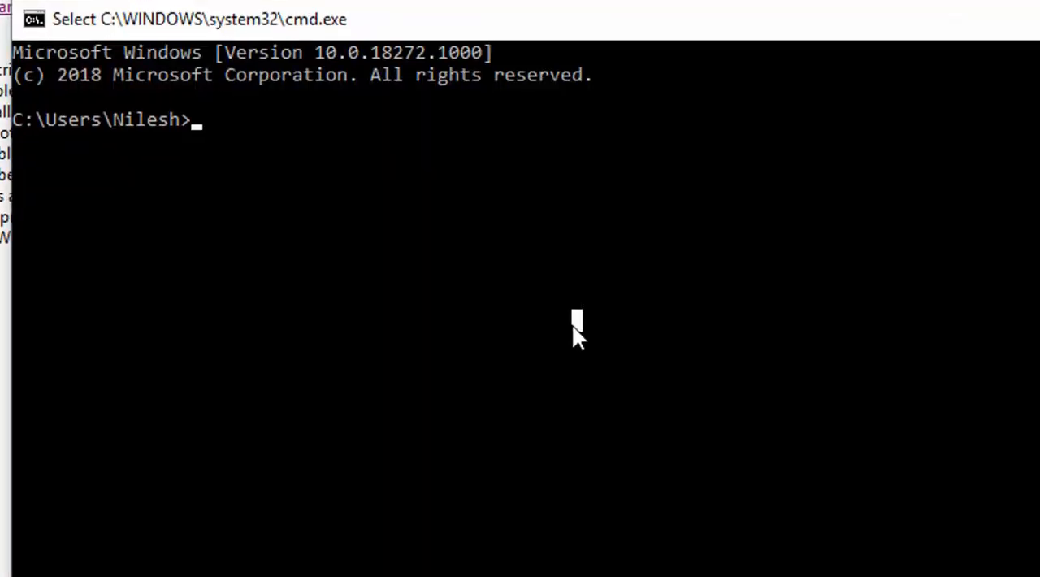
pyautogui.write('net stop')
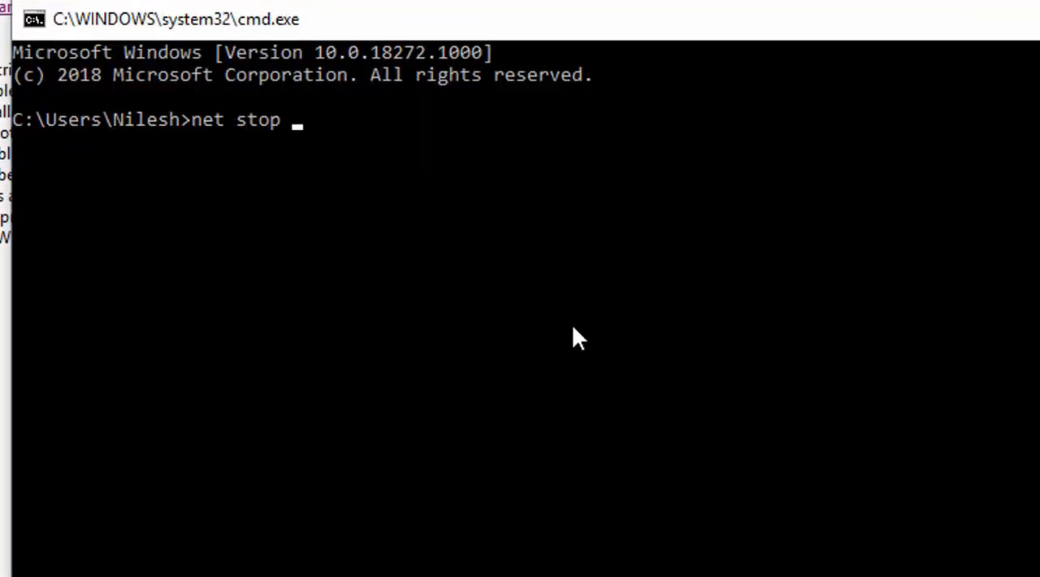
pyautogui.write('wuaus')
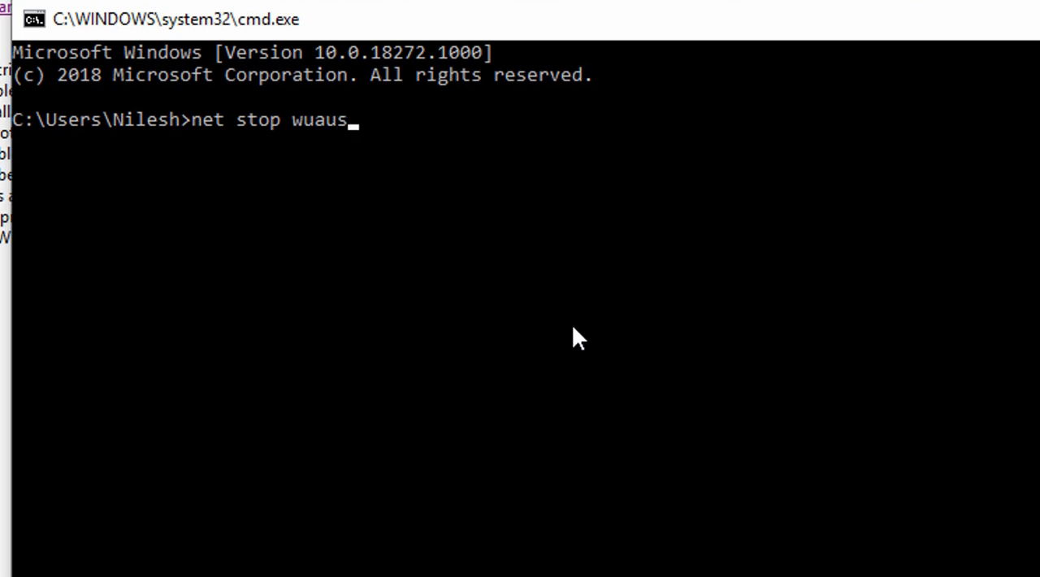
pyautogui.write('erv')
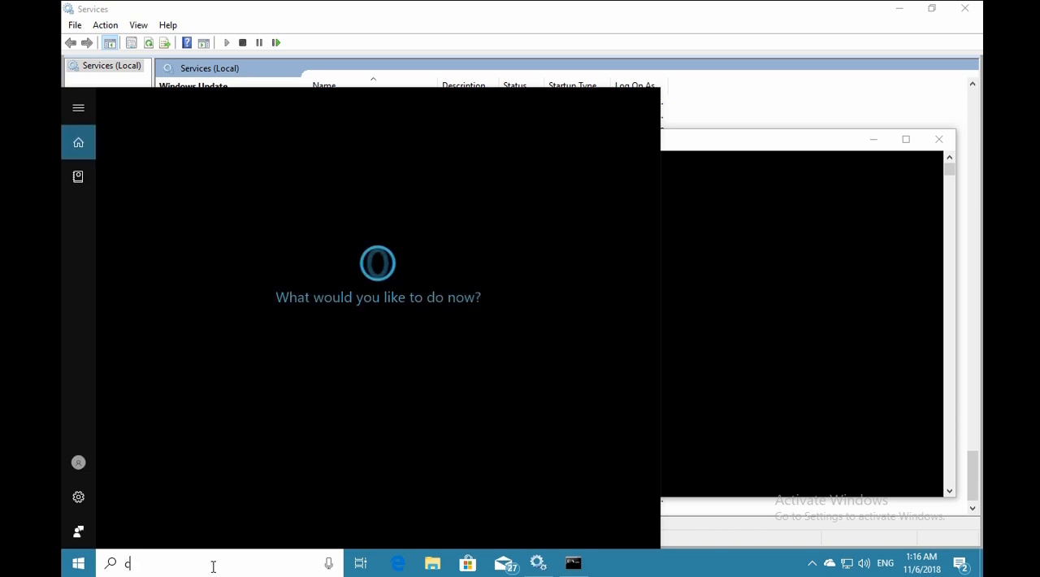
# Step: Search for cmd, run it as administrator, and approve the UAC prompt
pyautogui.write('cmd')
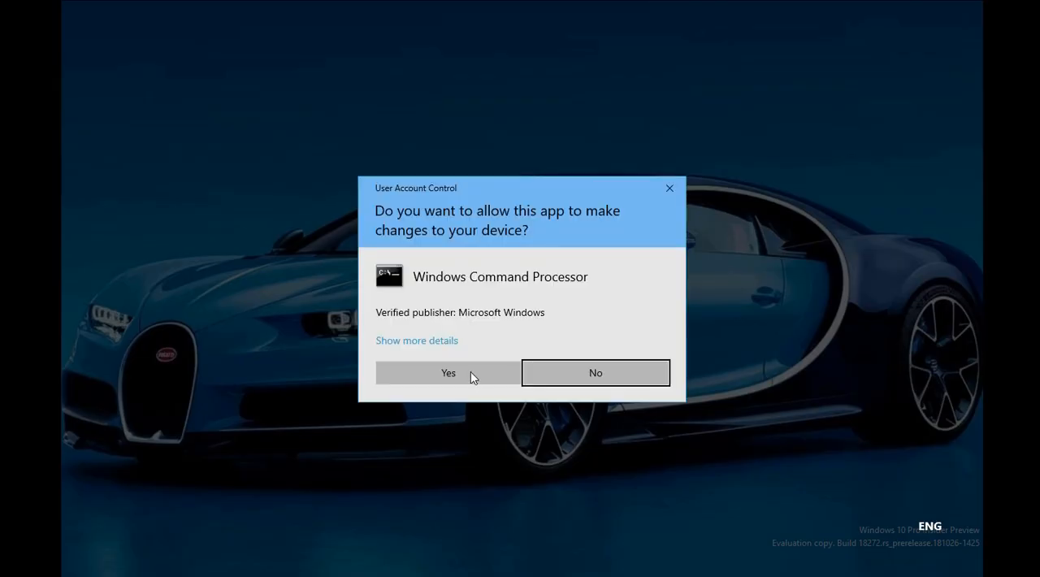
pyautogui.click(448, 372)
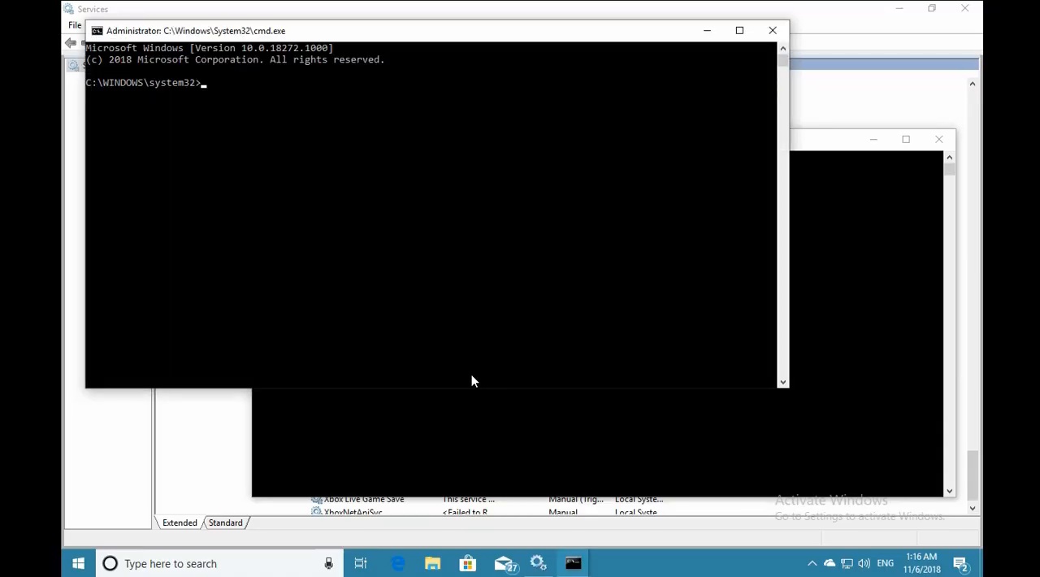
# Step: Run net stop wuauserv then net start wuauserv in the admin prompt, both succeeding
pyautogui.click(740, 29)
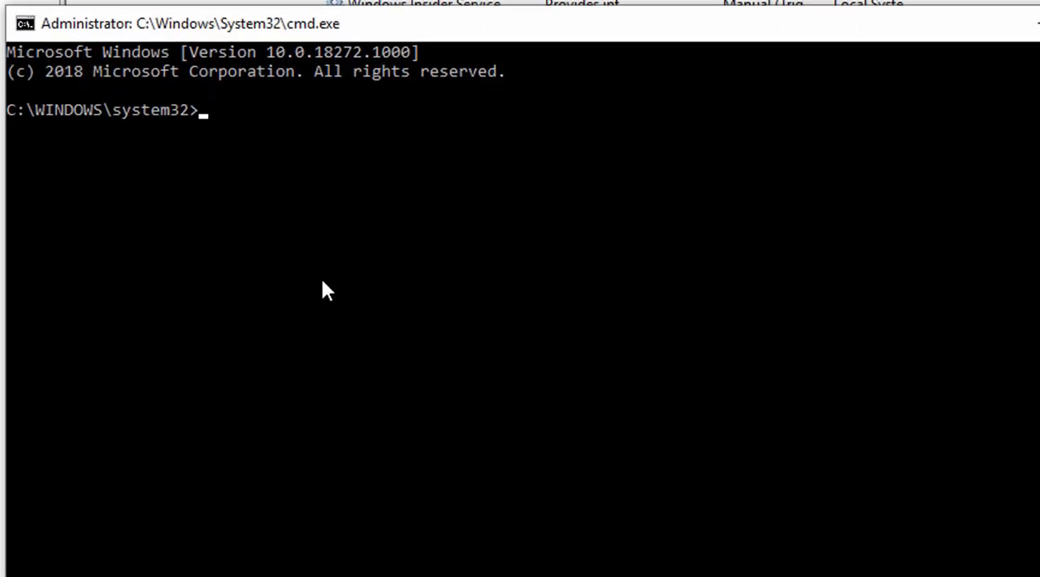
pyautogui.write('n')
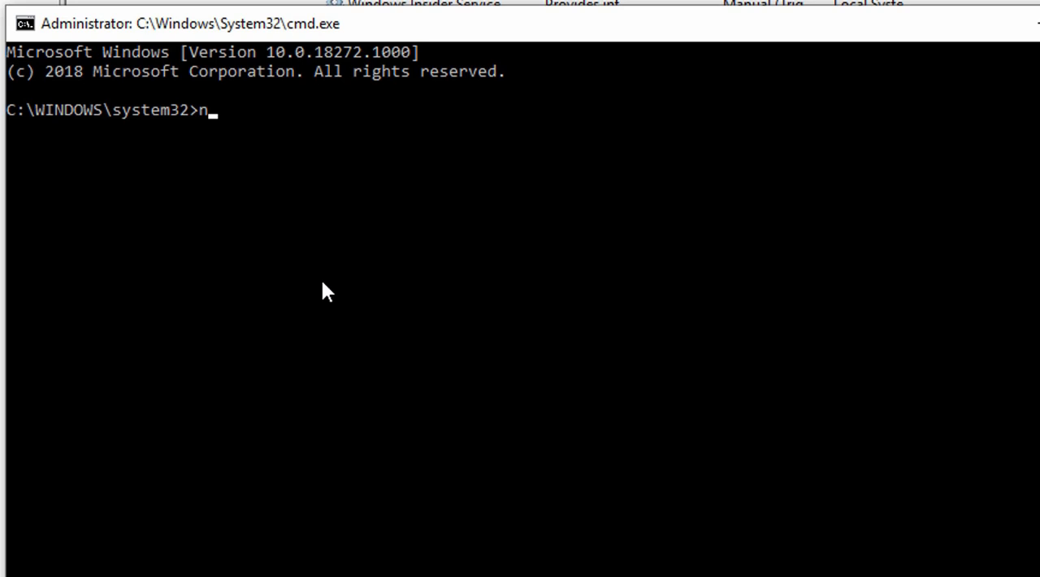
pyautogui.write('et stop')
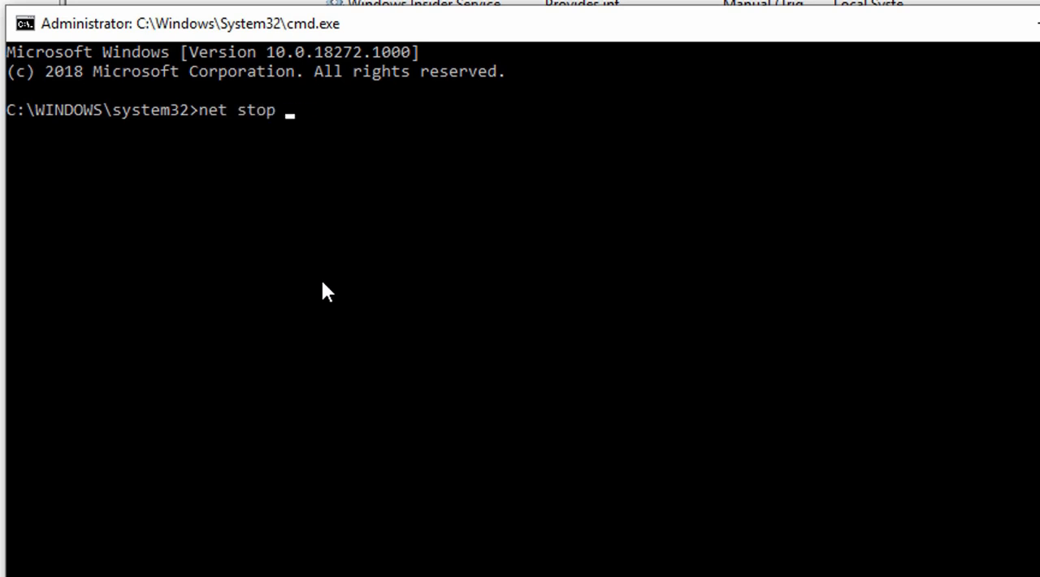
pyautogui.write('wuauserv')
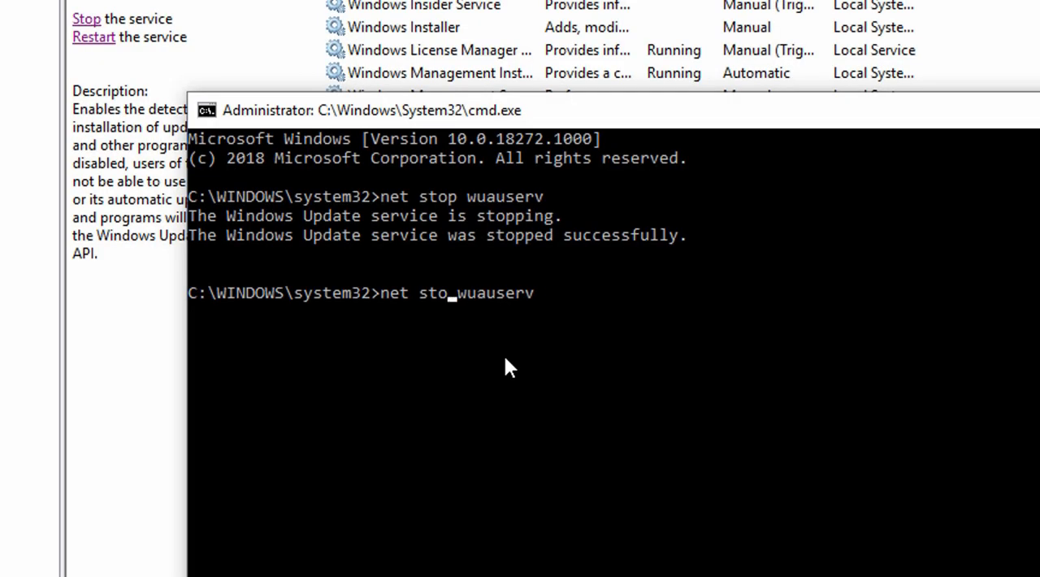
pyautogui.write('art')
pyautogui.press('enter')
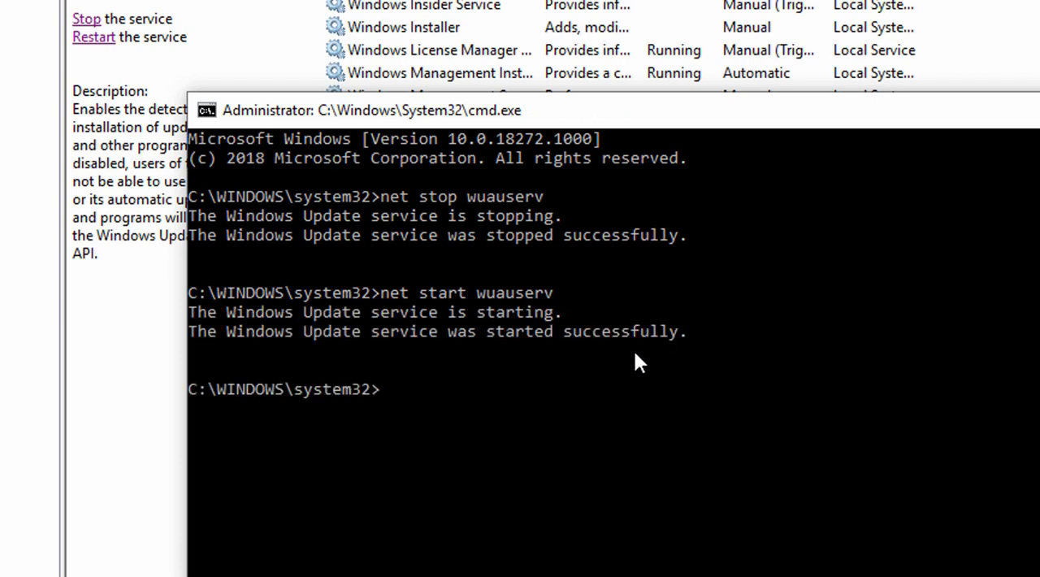
pyautogui.moveTo(707, 276)
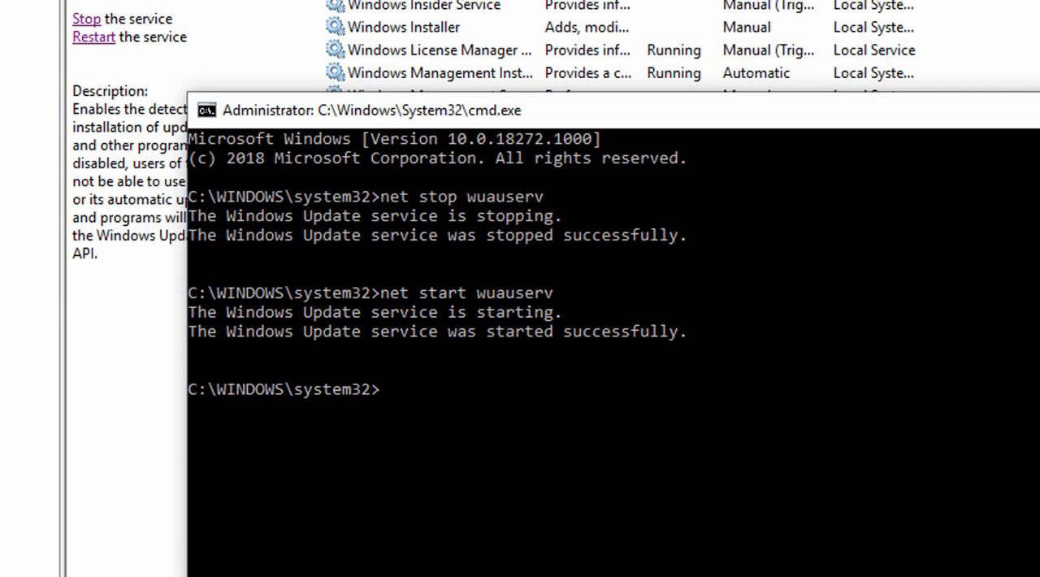
# Step: Enter dism.exe /online /cleanup-image /restorehealth in the admin prompt
pyautogui.write('dism')
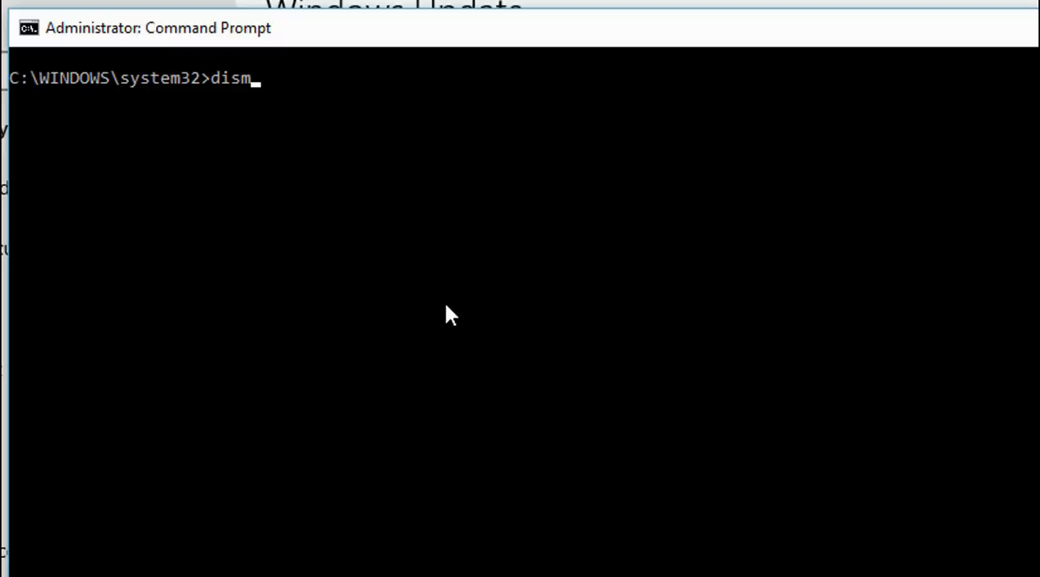
pyautogui.write('.exe /omn')
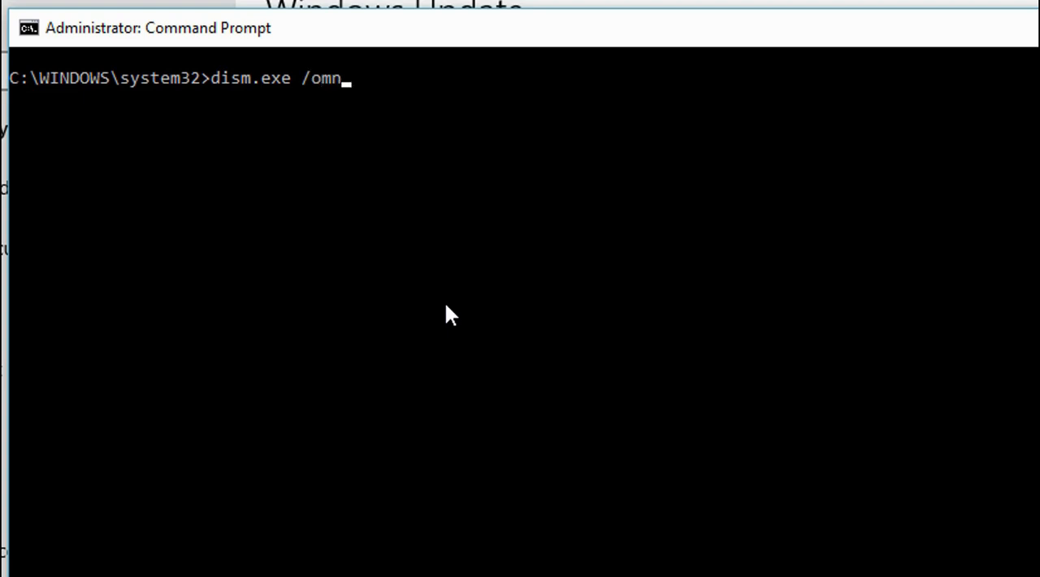
pyautogui.write('line /')
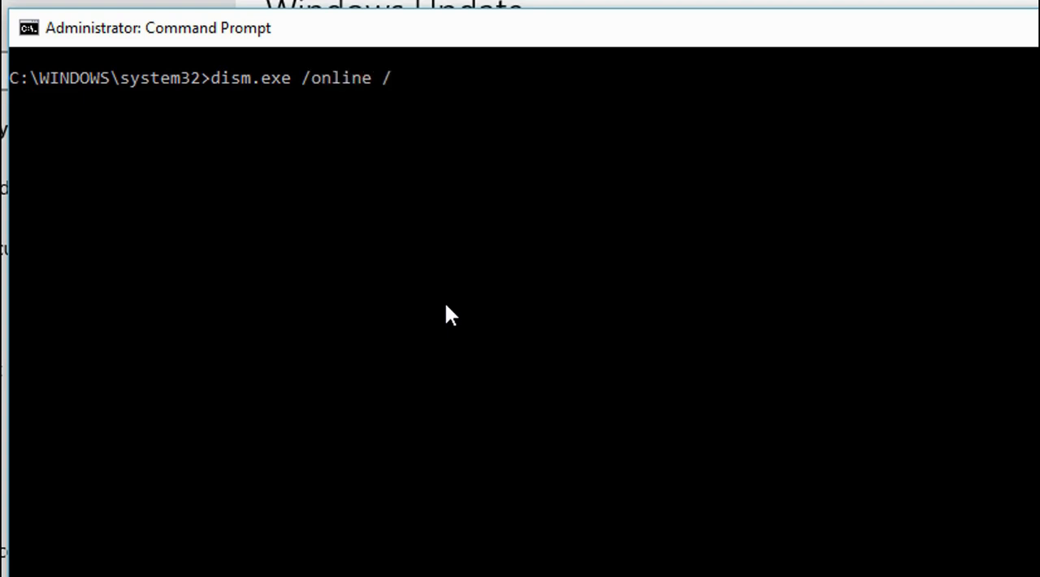
pyautogui.write('cleanup')
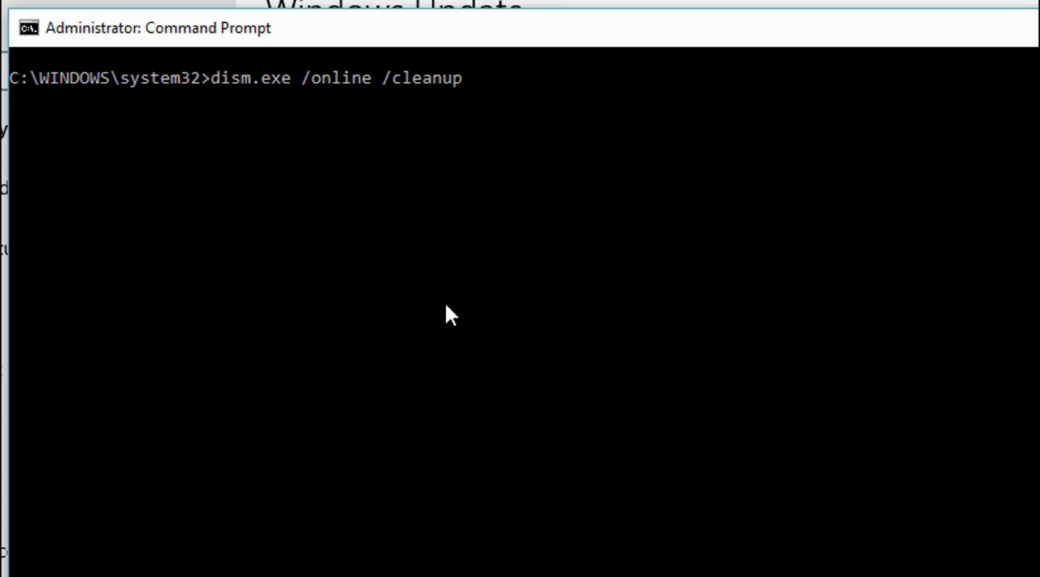
pyautogui.write('-image /restor')
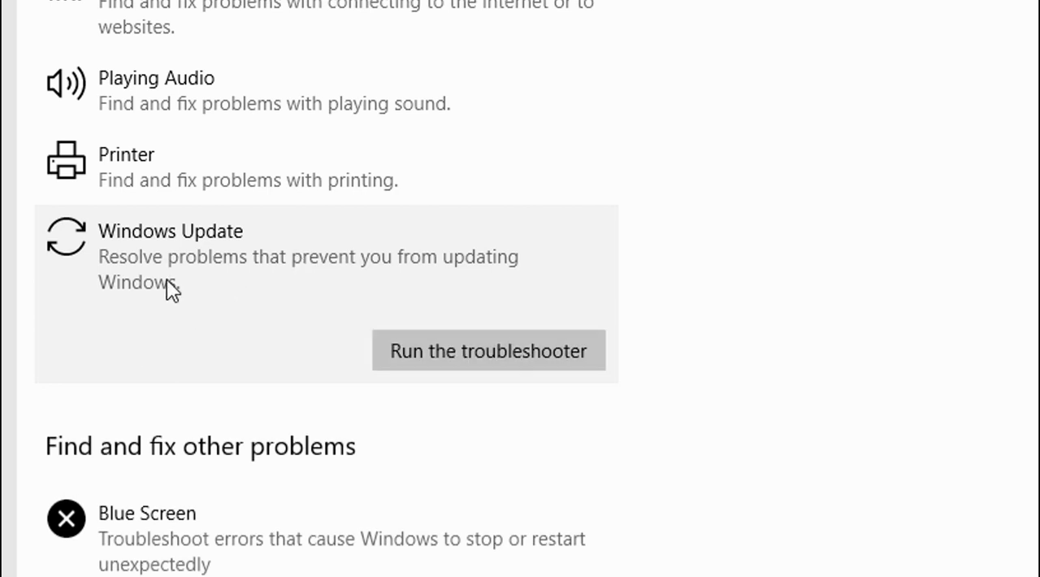
pyautogui.moveTo(195, 320)
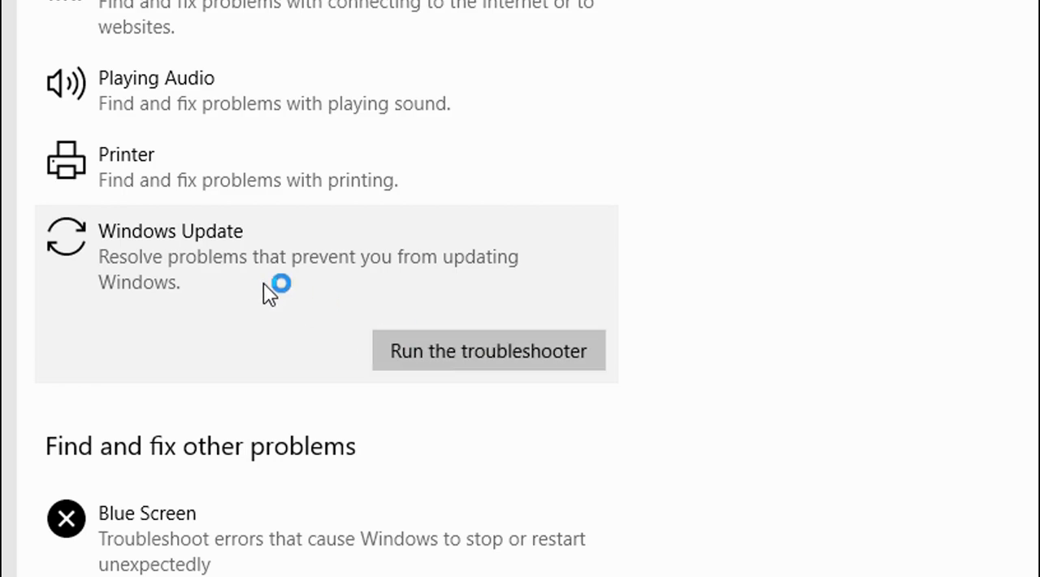
# Step: Run the Windows Update troubleshooter, which reports pending changes requiring a restart
pyautogui.click(487, 351)
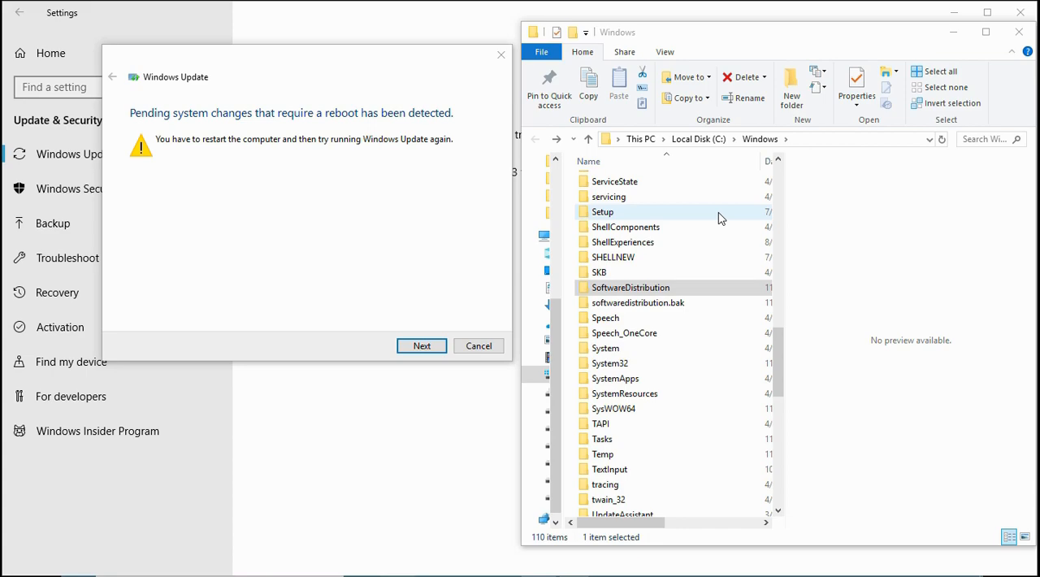
pyautogui.moveTo(559, 247)
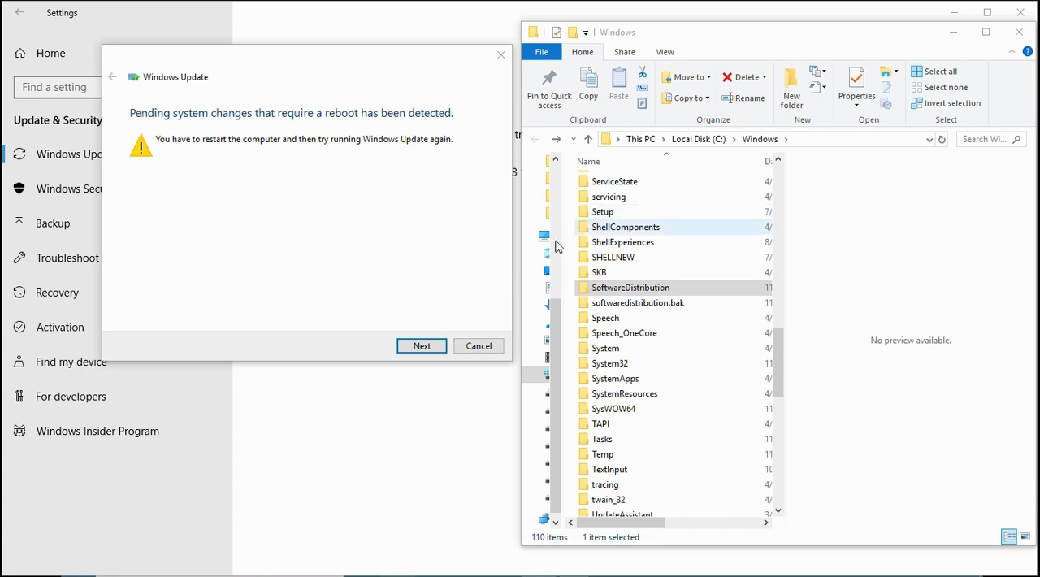